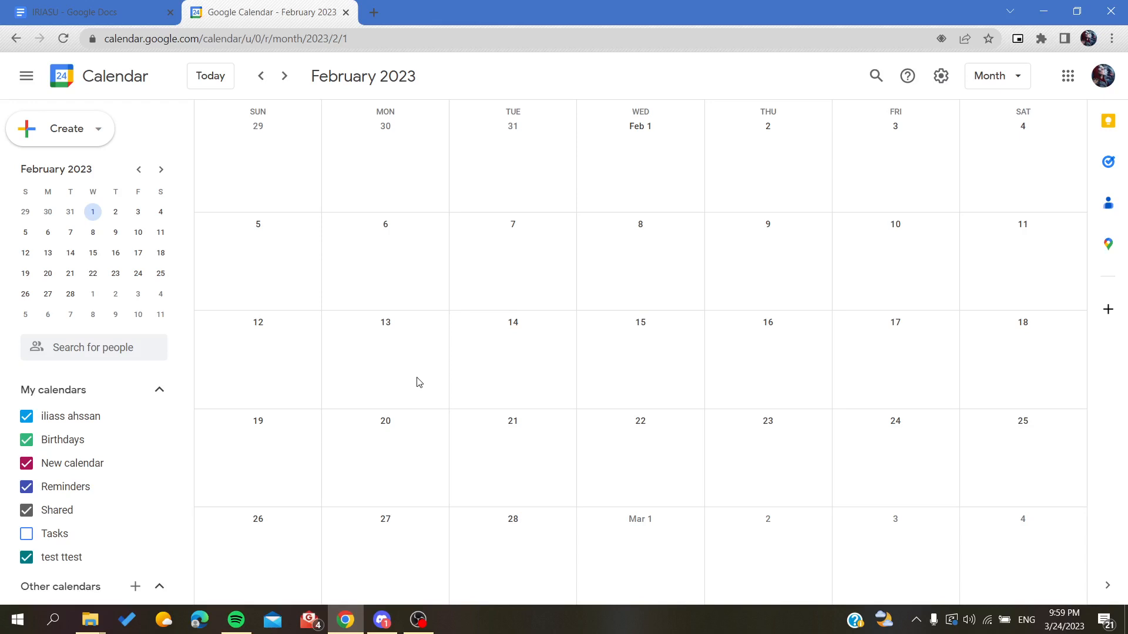
Browse the list of other Google apps from the Calendar header.
left_click(1067, 77)
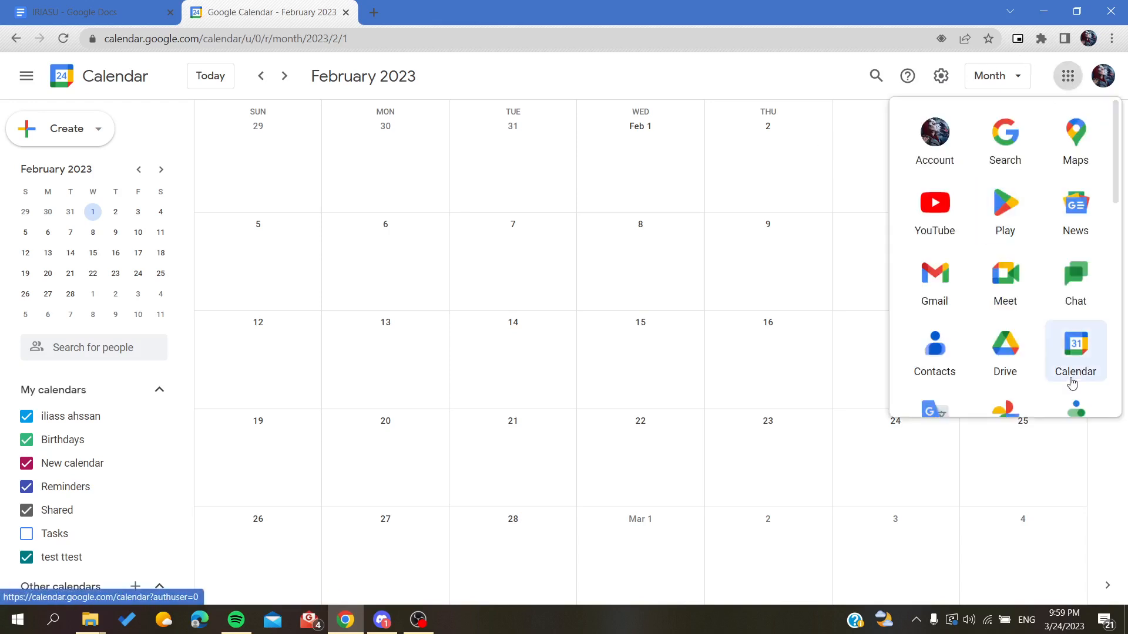
mouse_move(1084, 350)
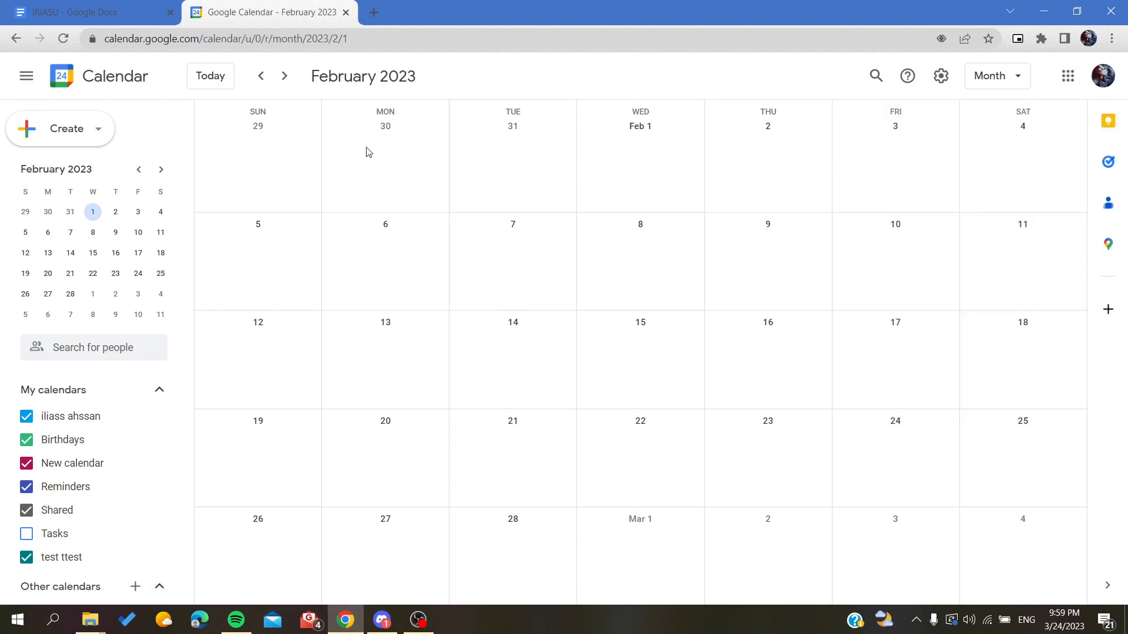
mouse_move(360, 210)
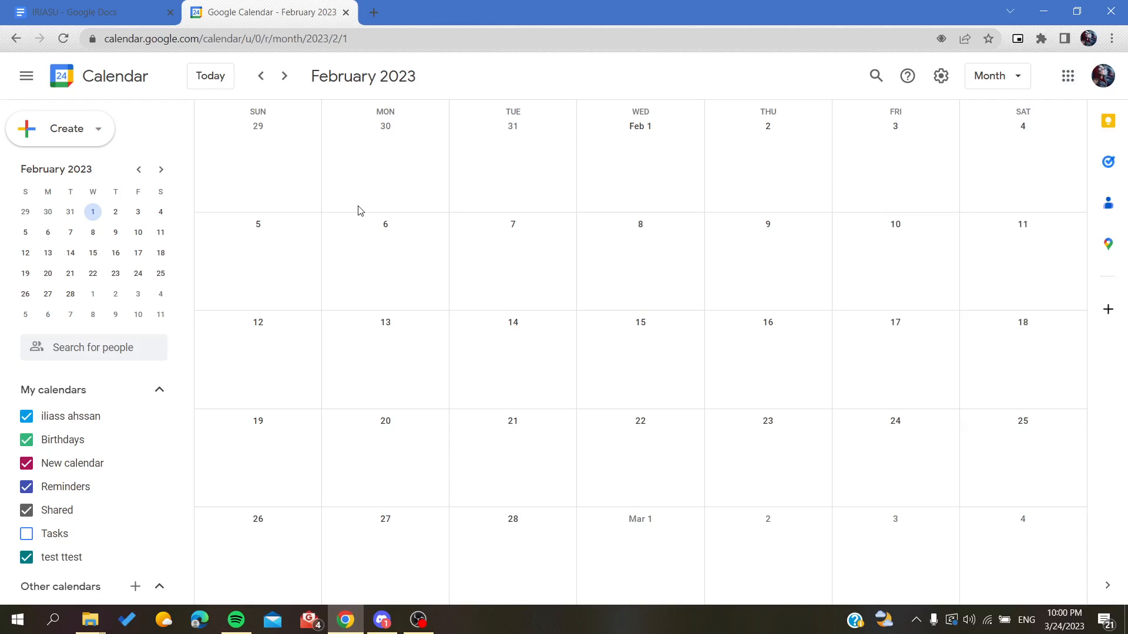
mouse_move(328, 255)
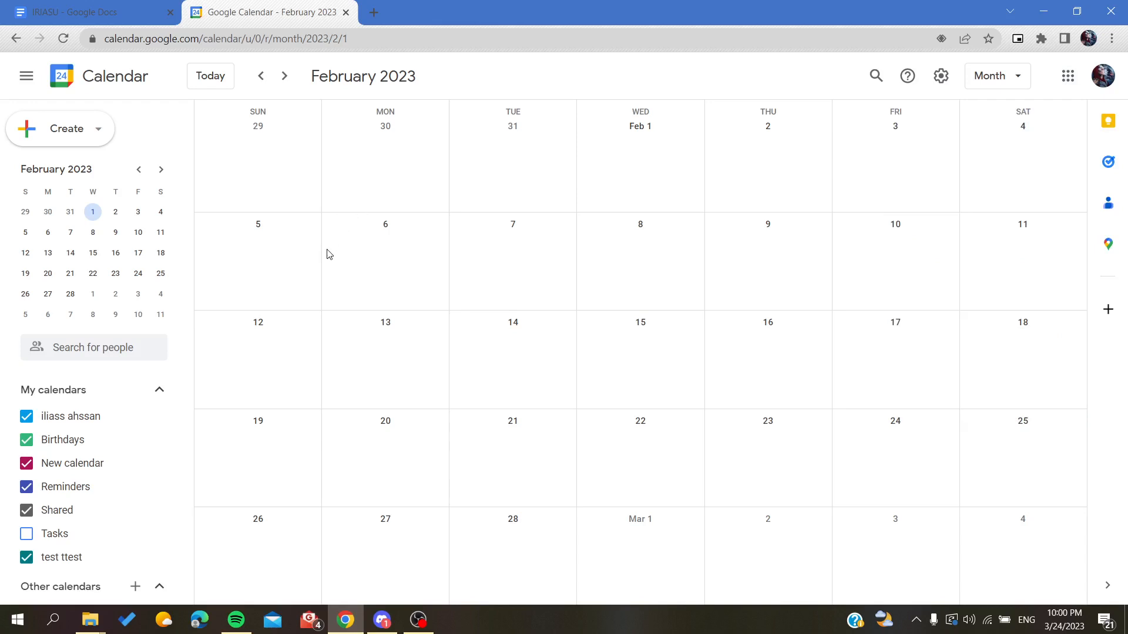
mouse_move(318, 252)
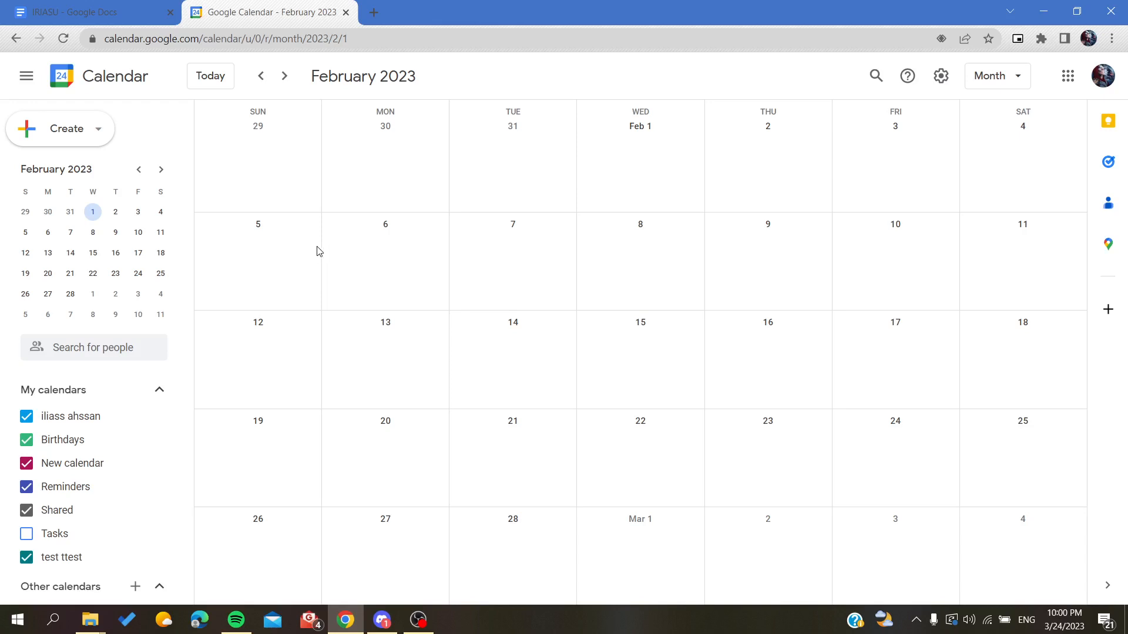
mouse_move(363, 160)
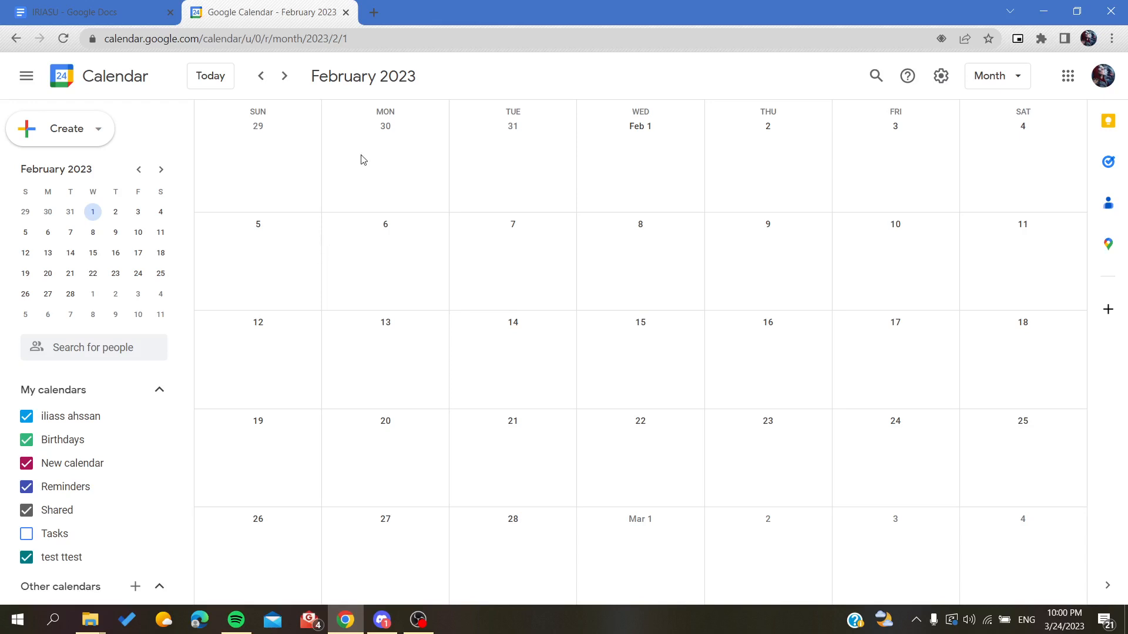
mouse_move(400, 110)
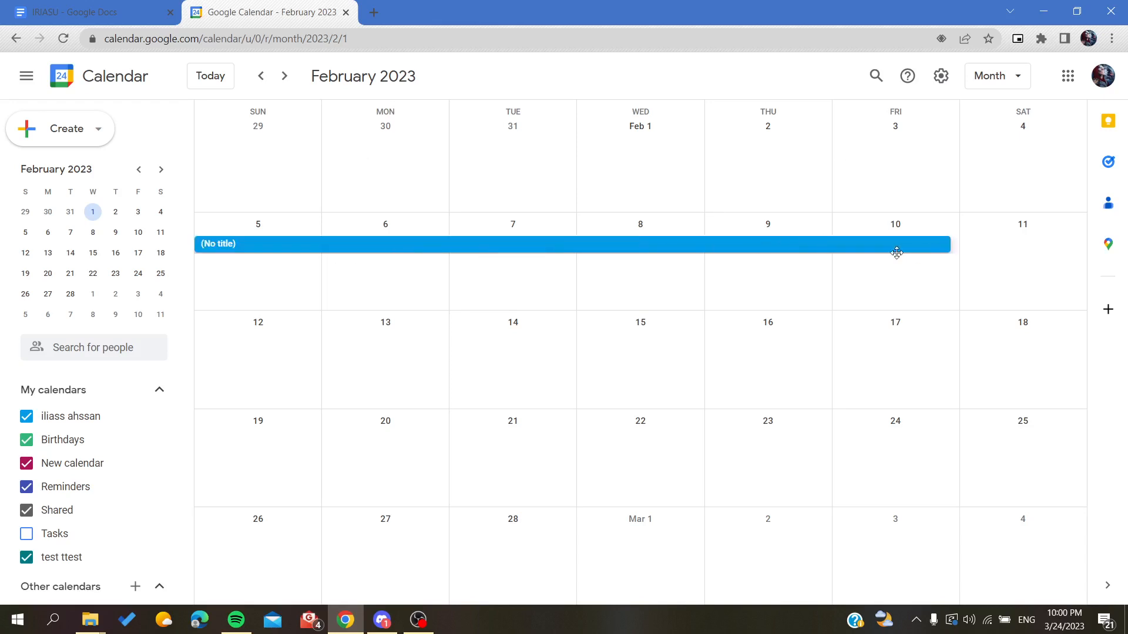
mouse_move(878, 258)
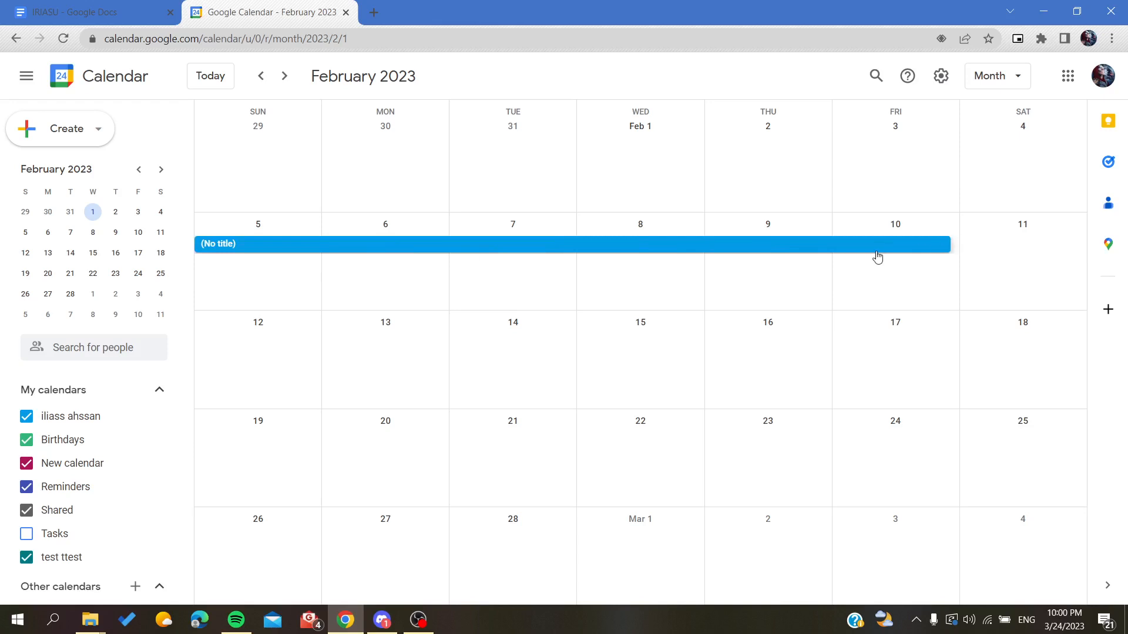
mouse_move(908, 258)
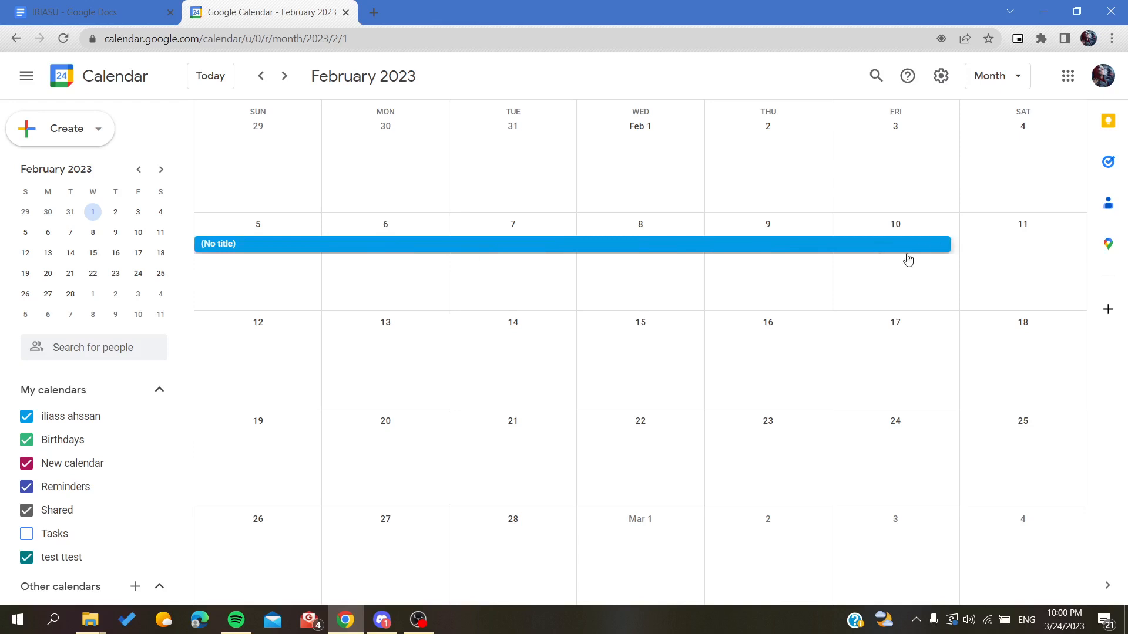
Title the new February 5–11 all-day event 'Vacation' followed by quotes and dashes.
left_click(408, 244)
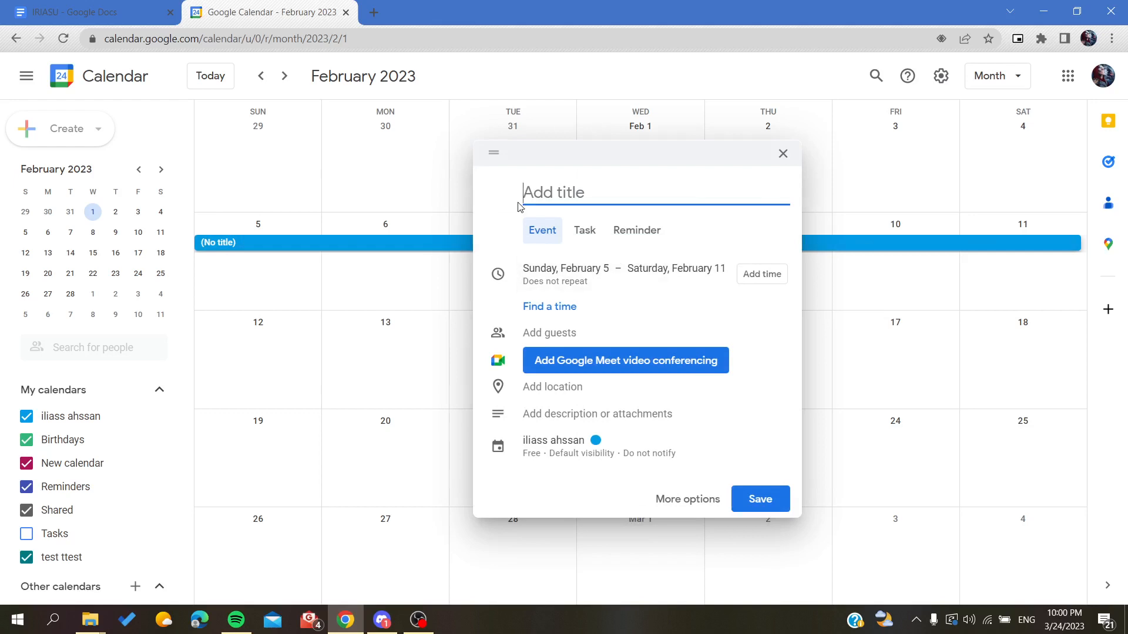
type("Vaca")
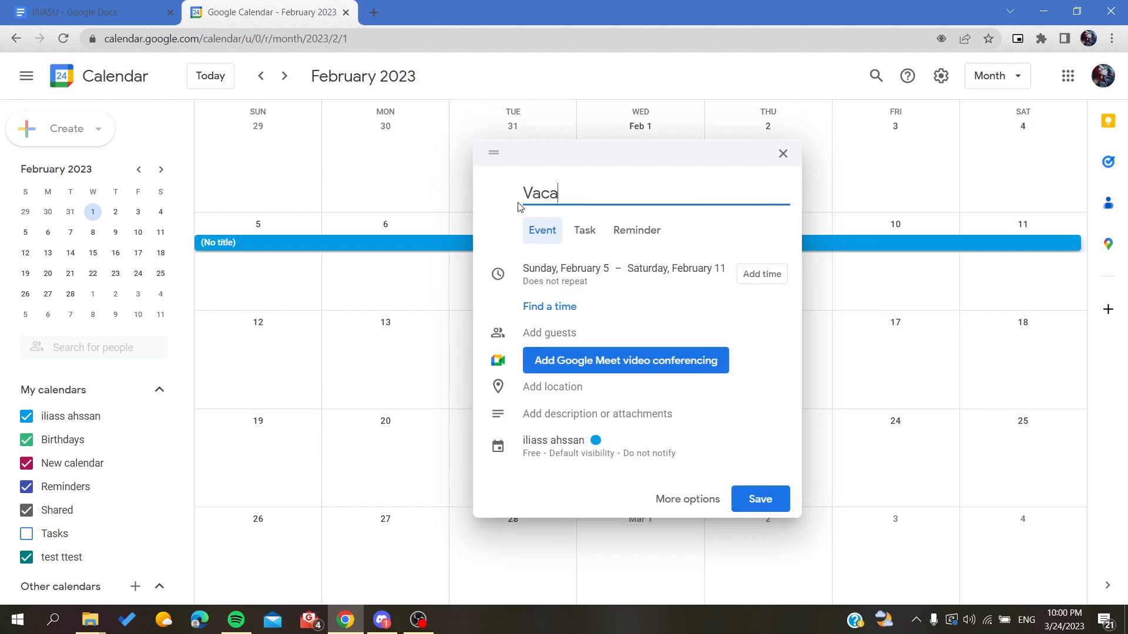
type("t")
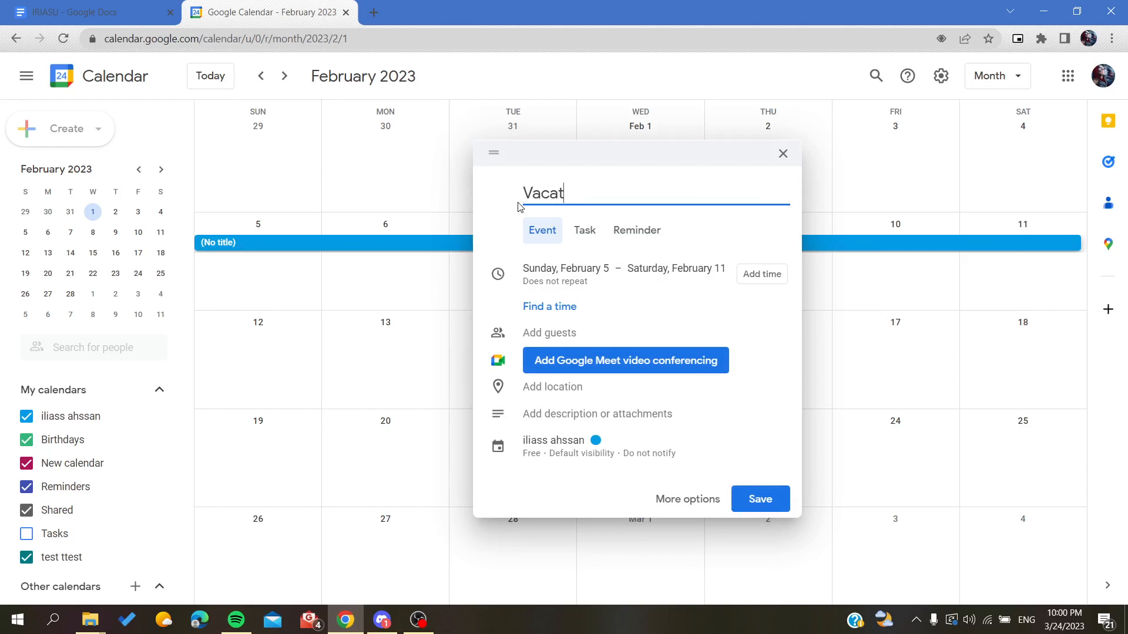
type("ion :")
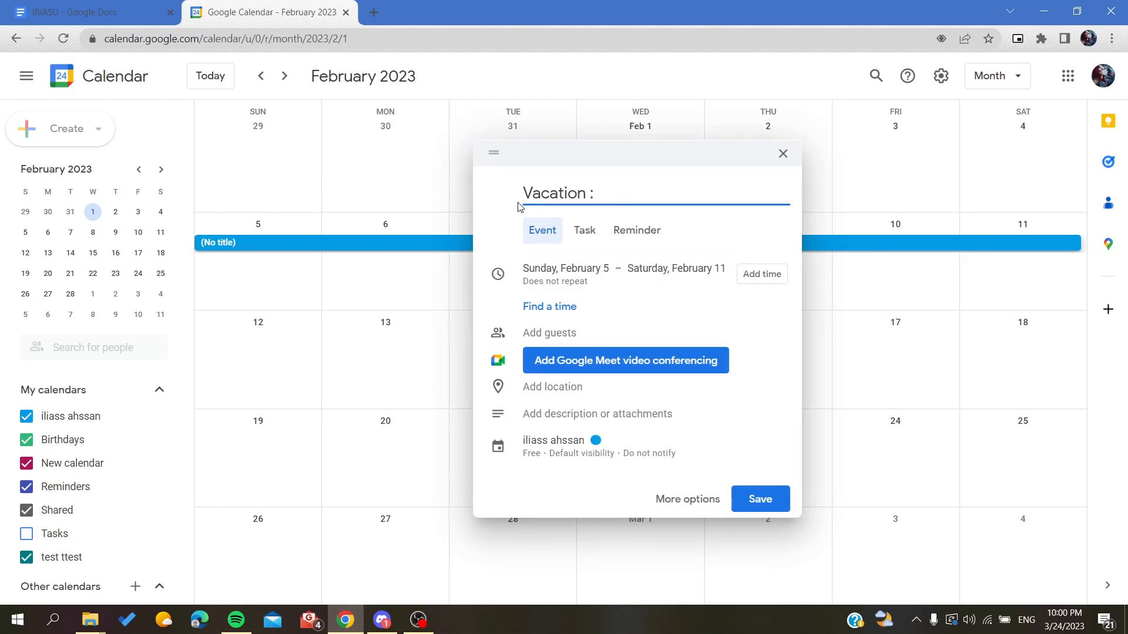
type("\"\"")
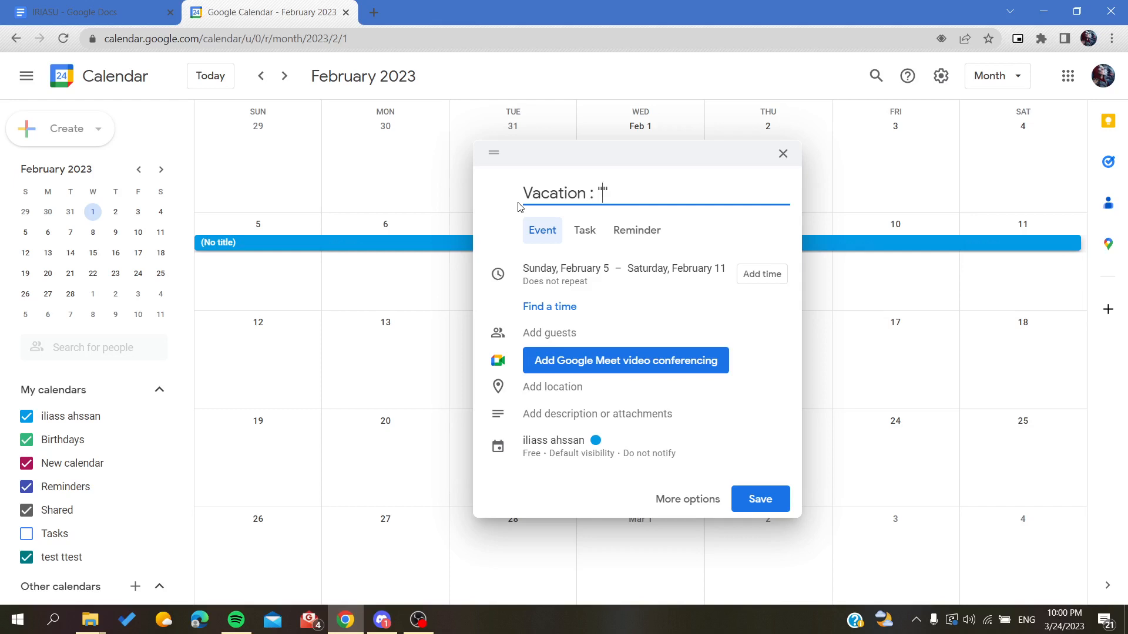
type("--")
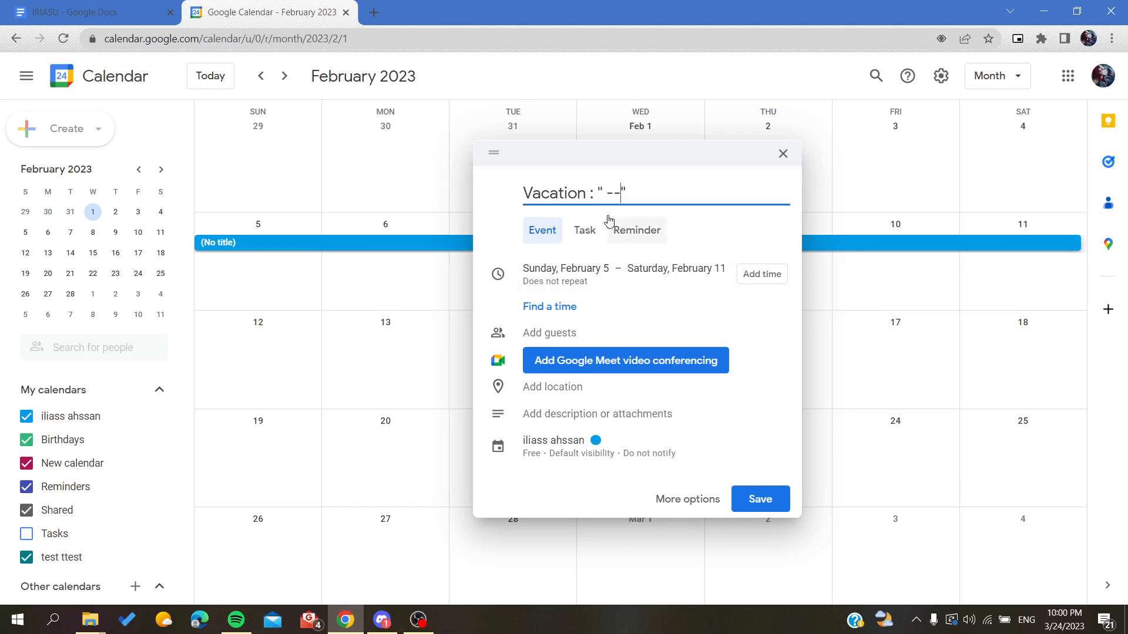
mouse_move(545, 338)
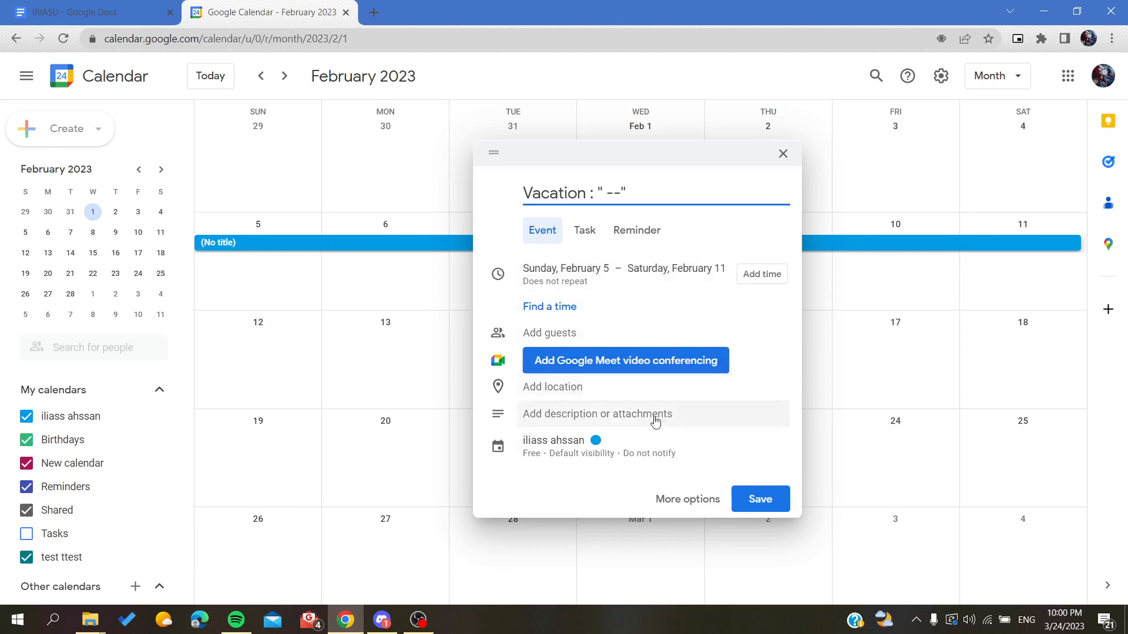
Colour the event Tomato red, mark it Busy, and keep Default visibility.
left_click(594, 440)
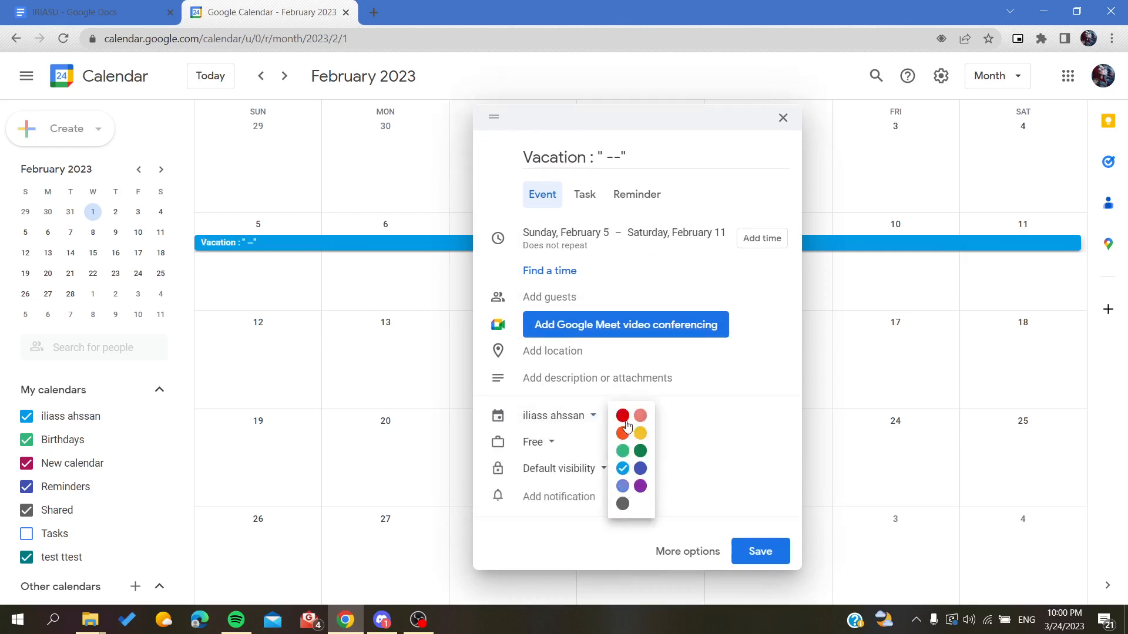
left_click(622, 416)
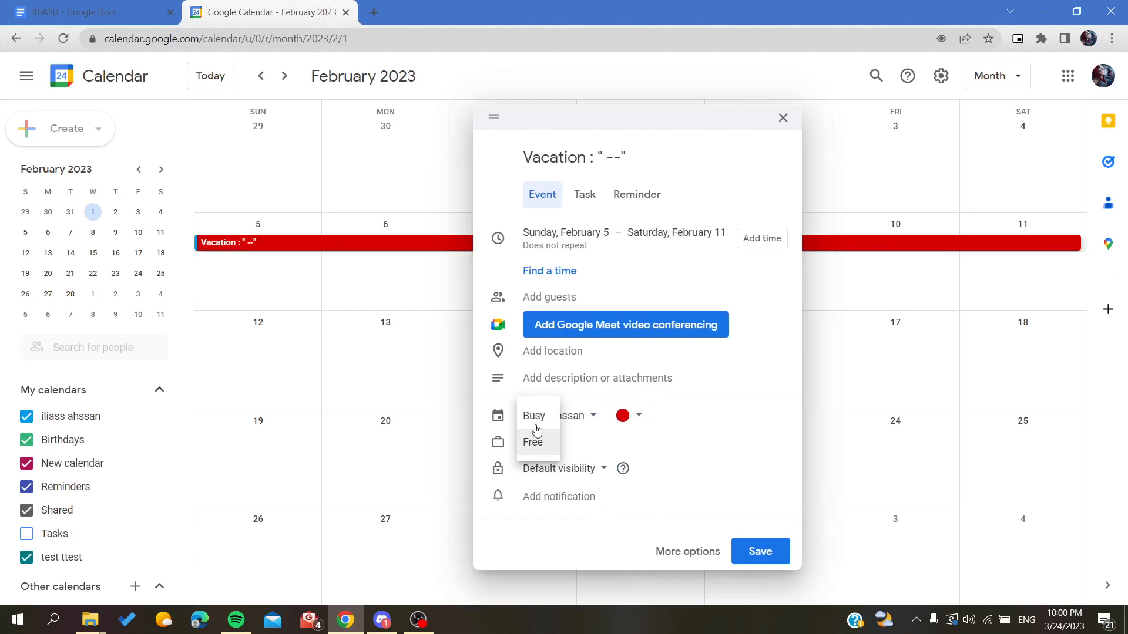
left_click(562, 468)
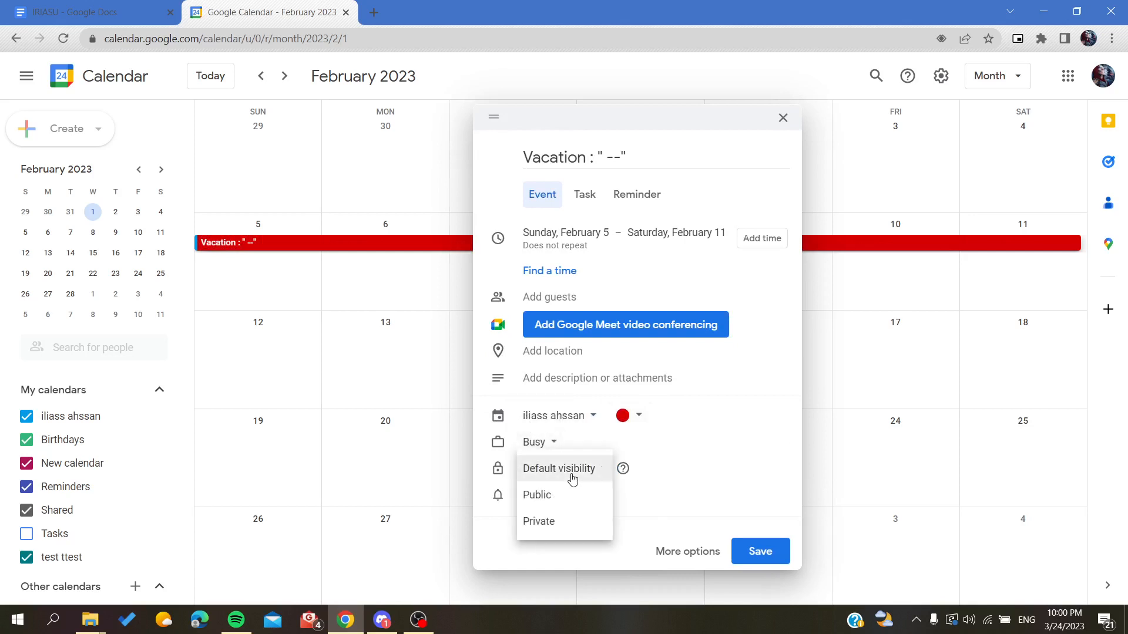
left_click(558, 468)
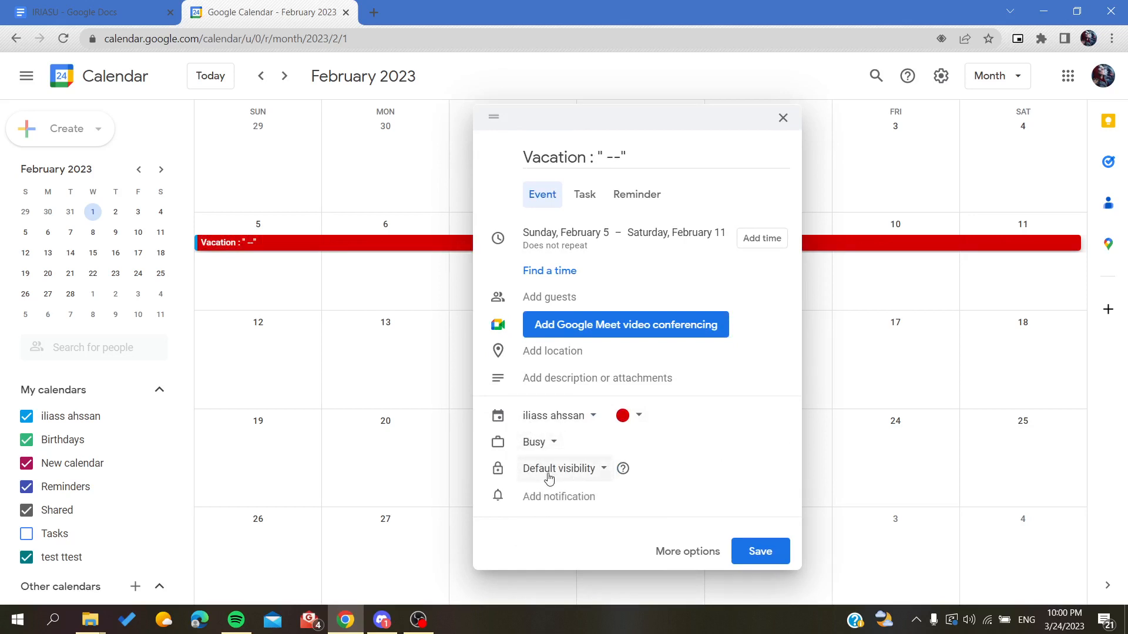
mouse_move(583, 473)
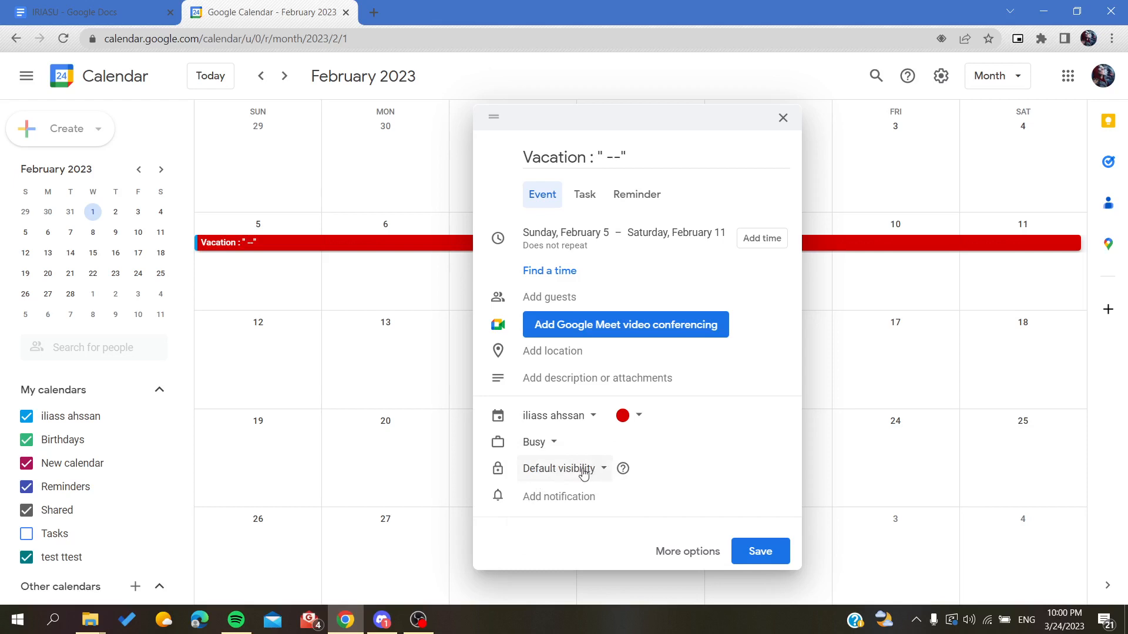
mouse_move(363, 178)
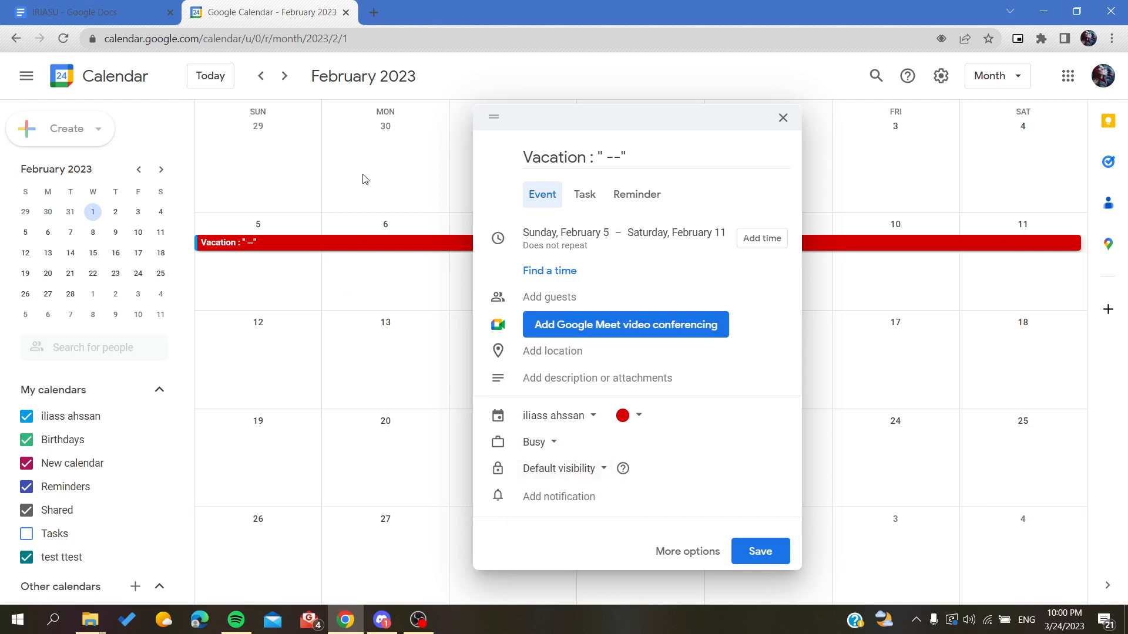
mouse_move(564, 373)
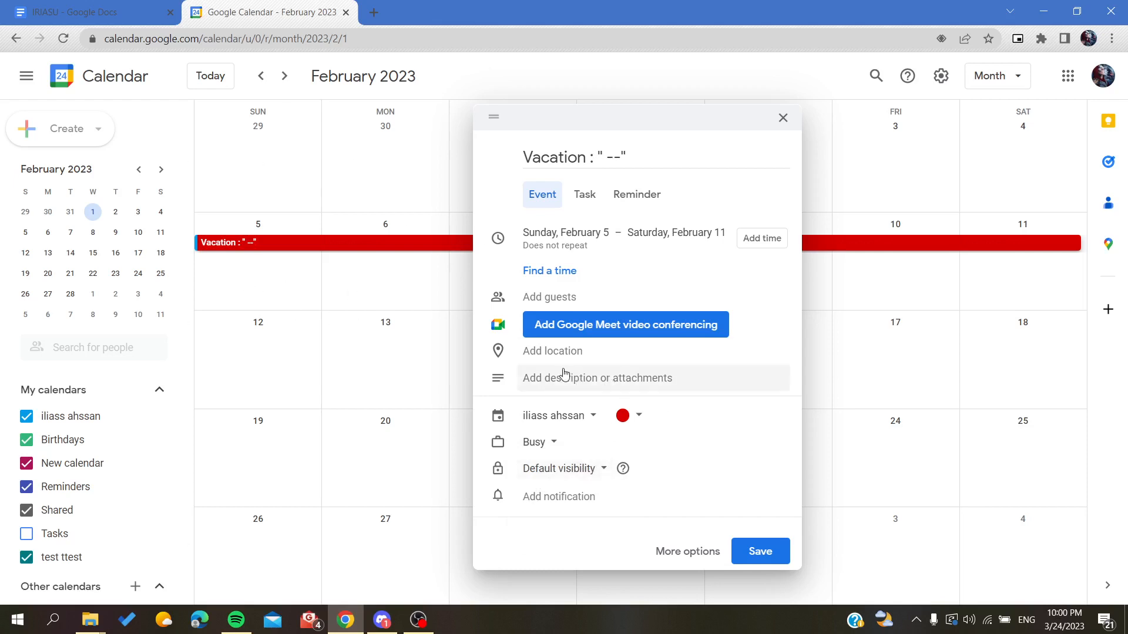
left_click(686, 551)
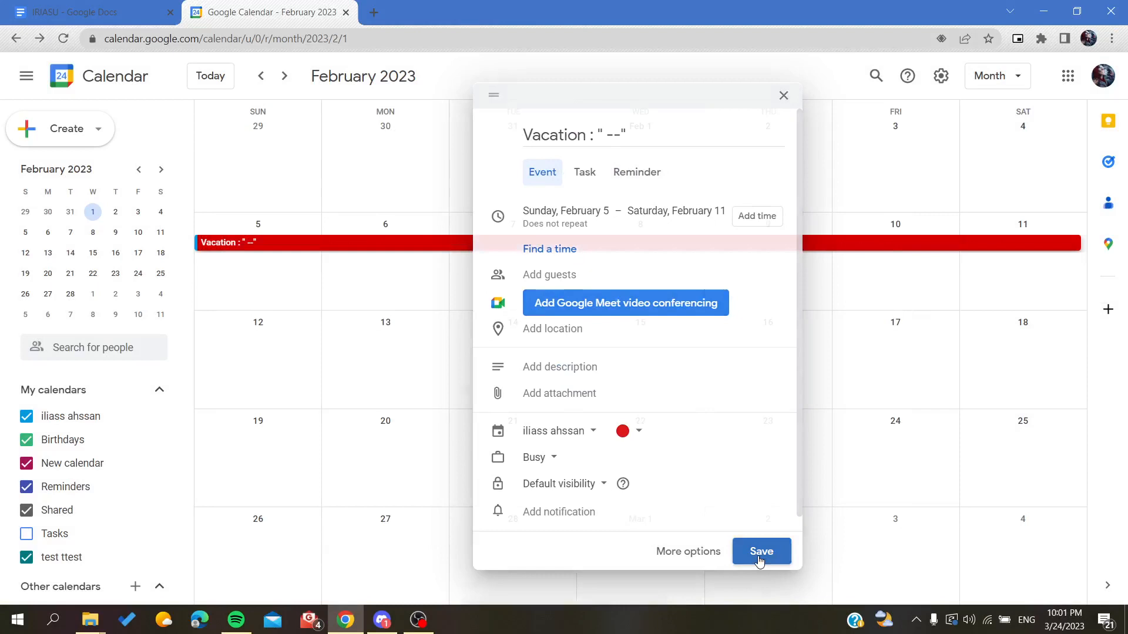
Save the Vacation event and return to the February 2023 month showing it across Feb 5–11.
left_click(760, 552)
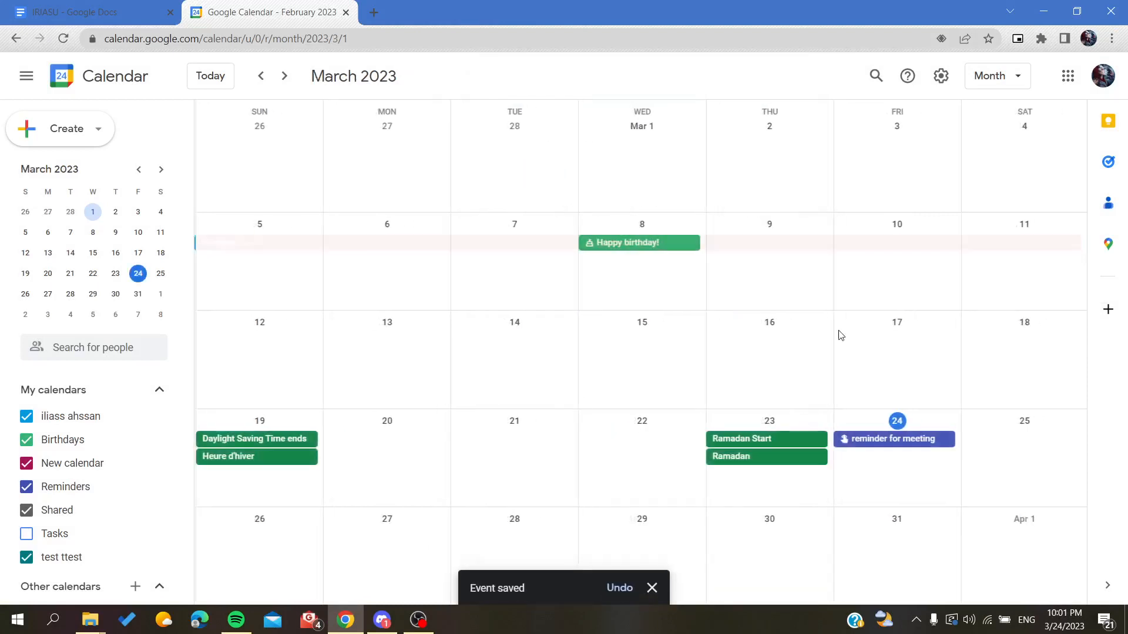
left_click(261, 76)
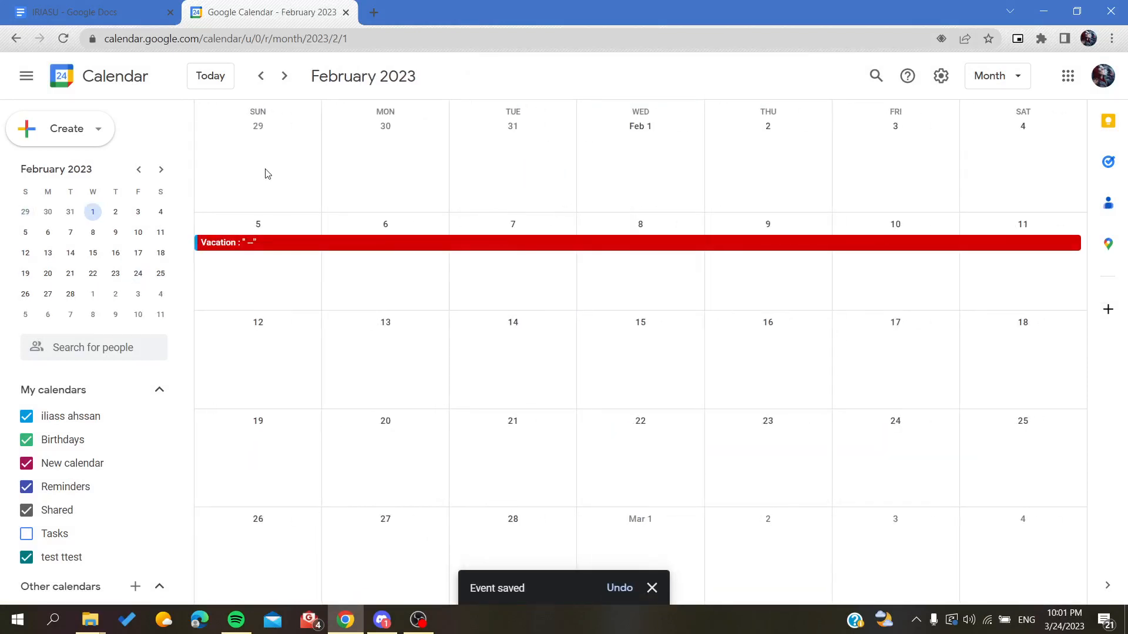
mouse_move(655, 169)
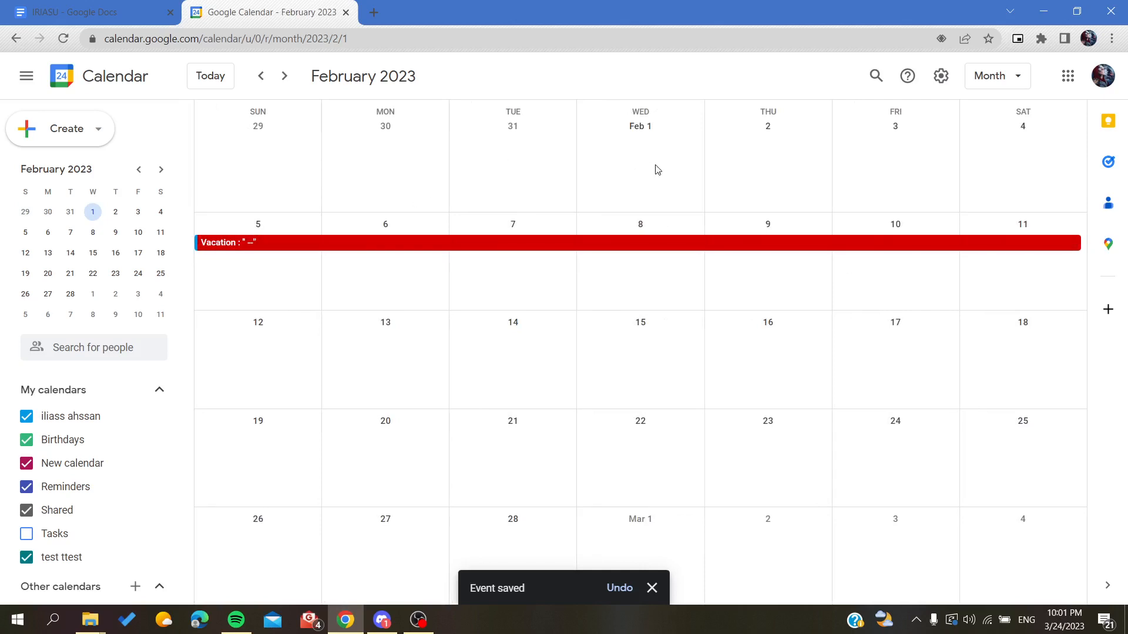
mouse_move(403, 259)
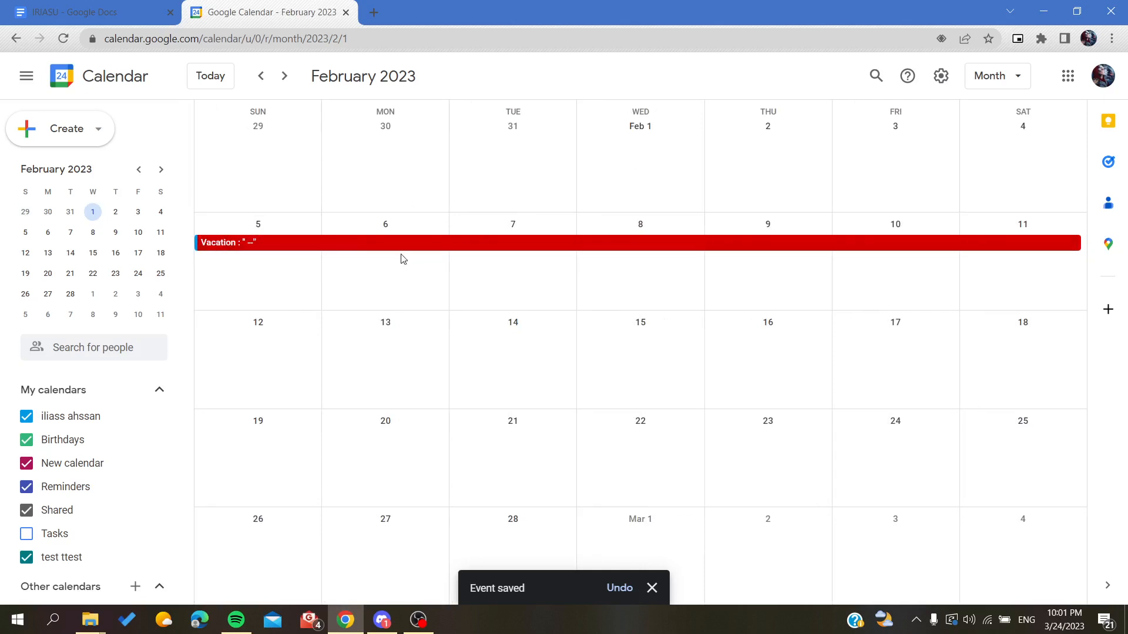
mouse_move(482, 303)
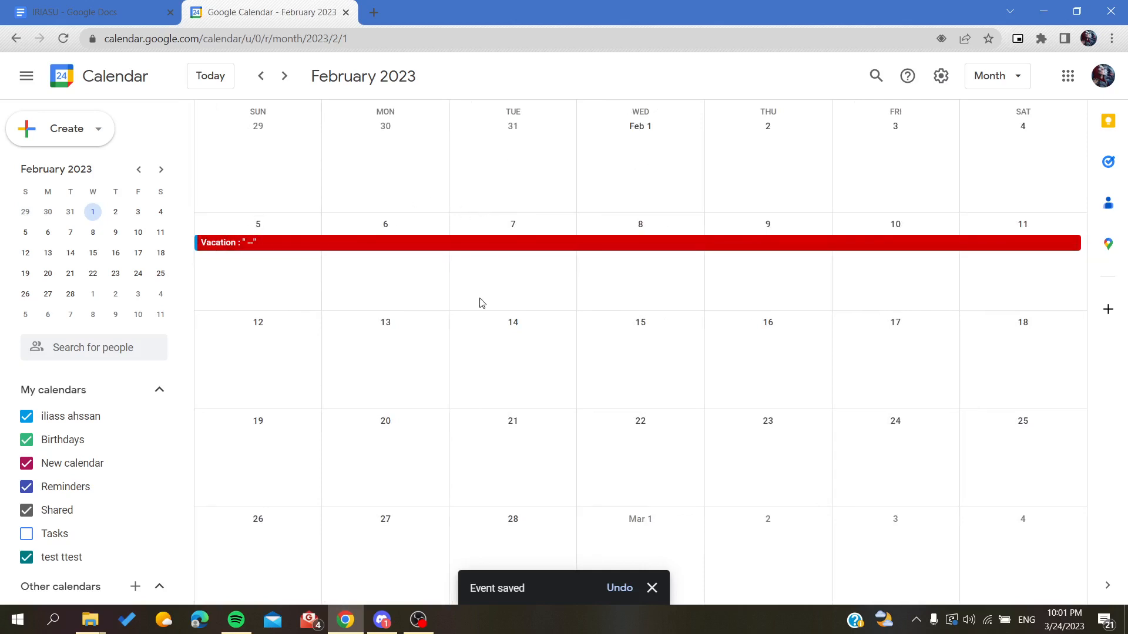
left_click(651, 587)
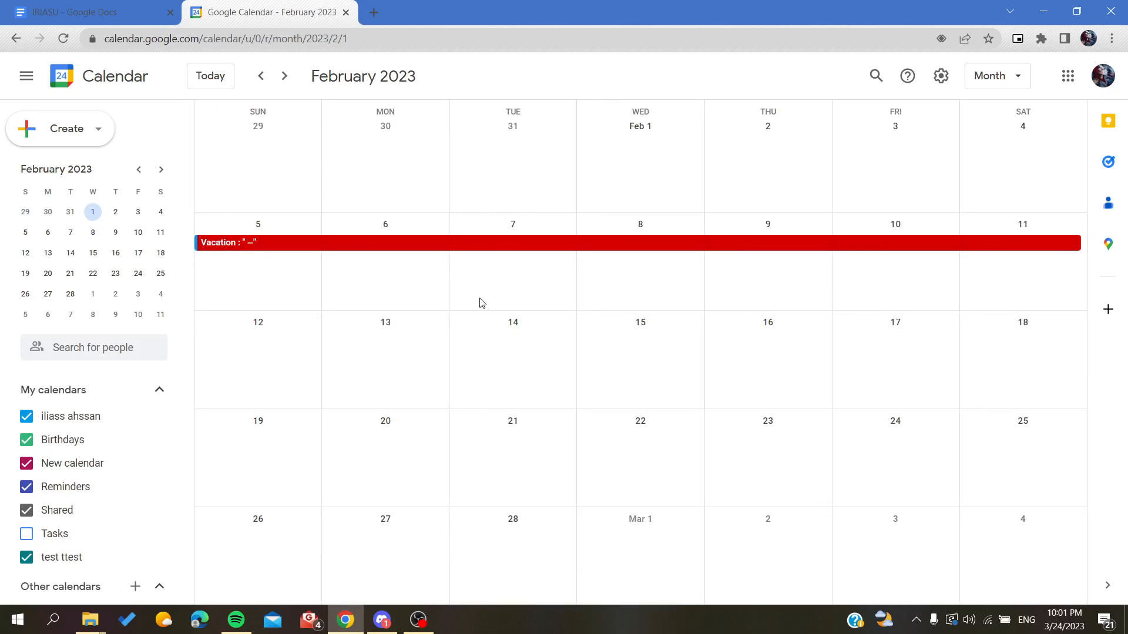